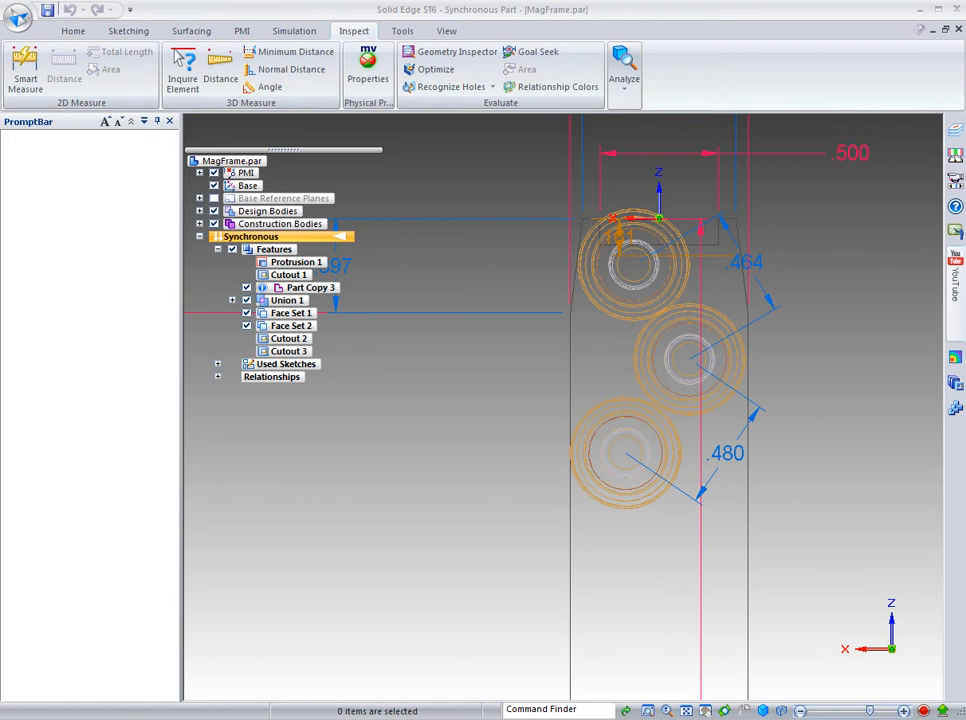
{"action": "mouse_move", "coordinate": [825, 322]}
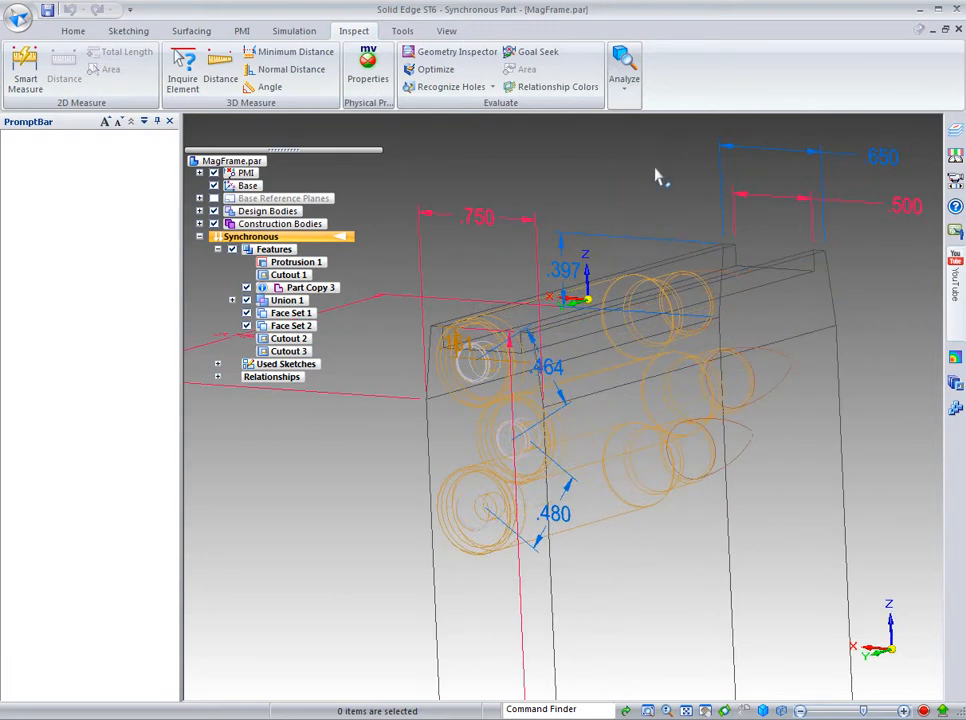
{"action": "mouse_move", "coordinate": [492, 188]}
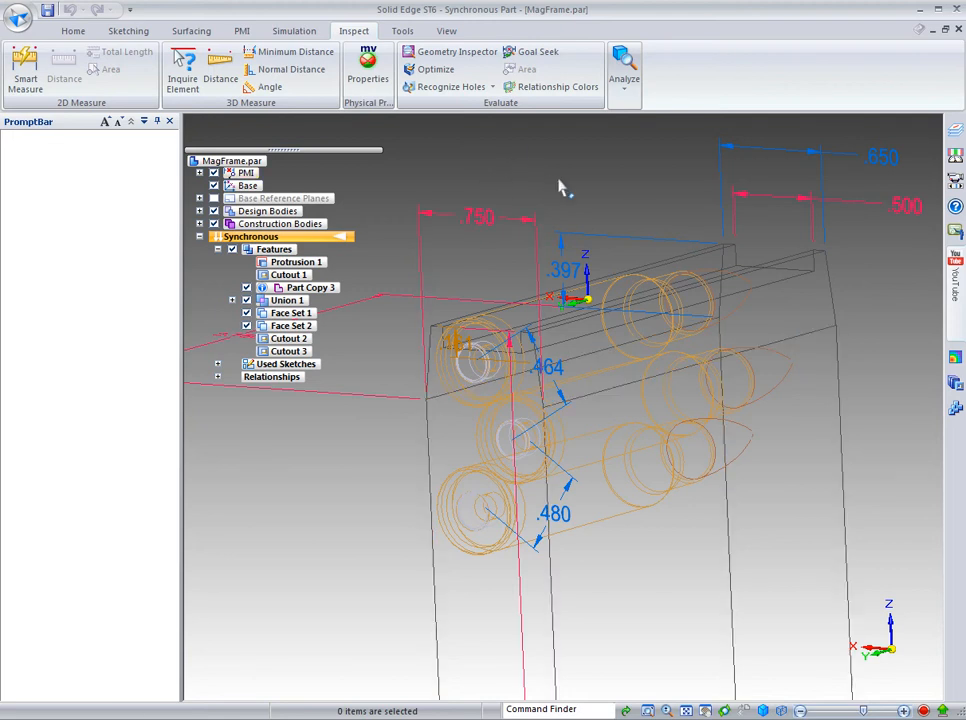
{"action": "mouse_move", "coordinate": [470, 375]}
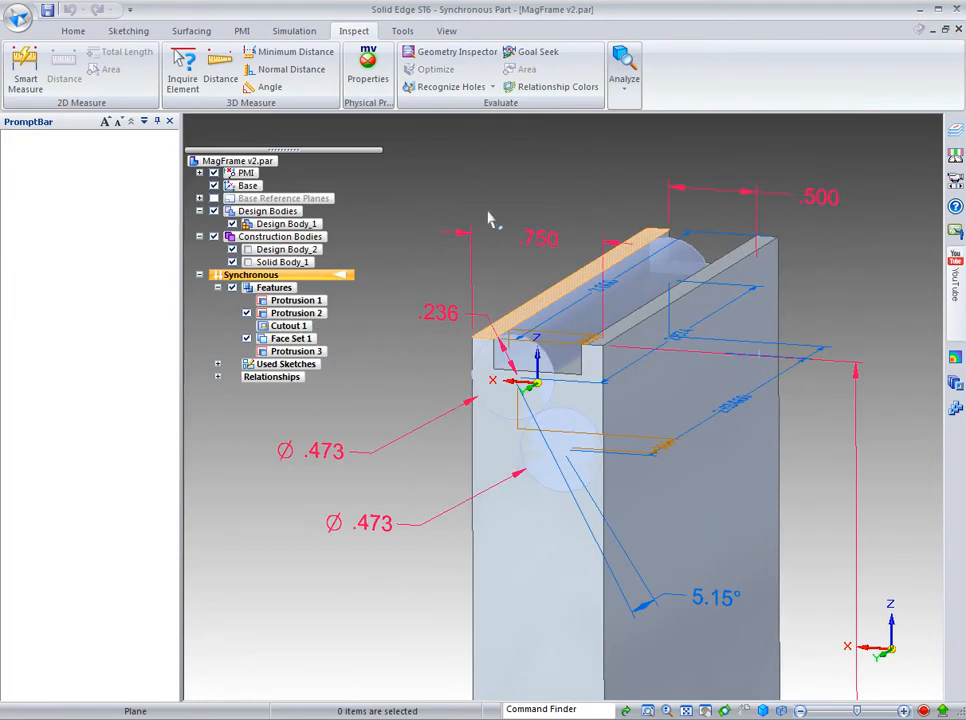
{"action": "mouse_move", "coordinate": [575, 575]}
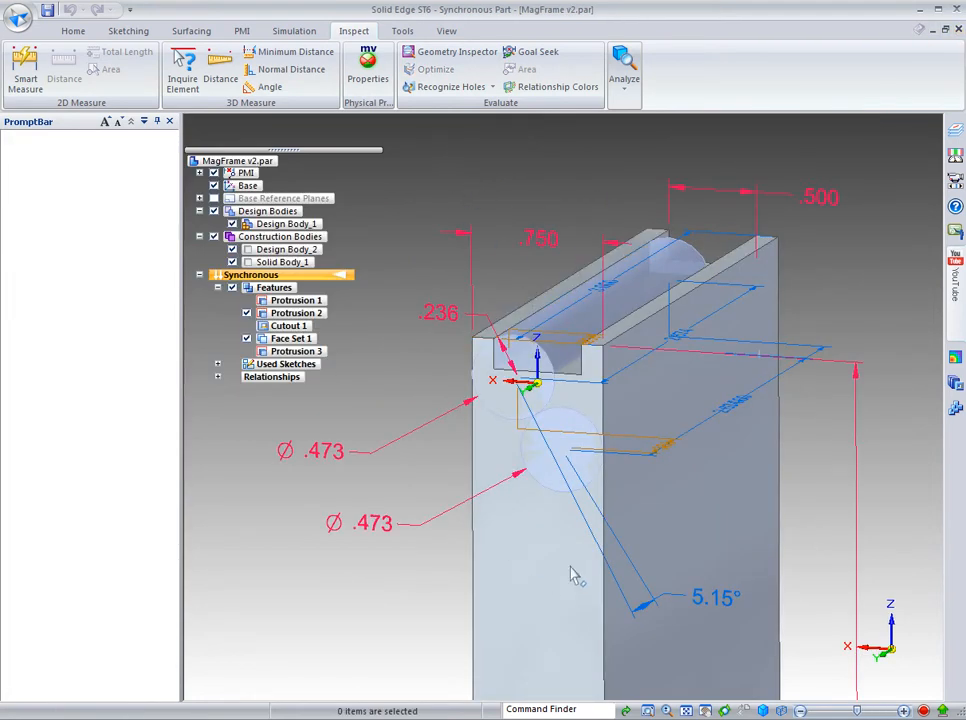
{"action": "mouse_move", "coordinate": [371, 345]}
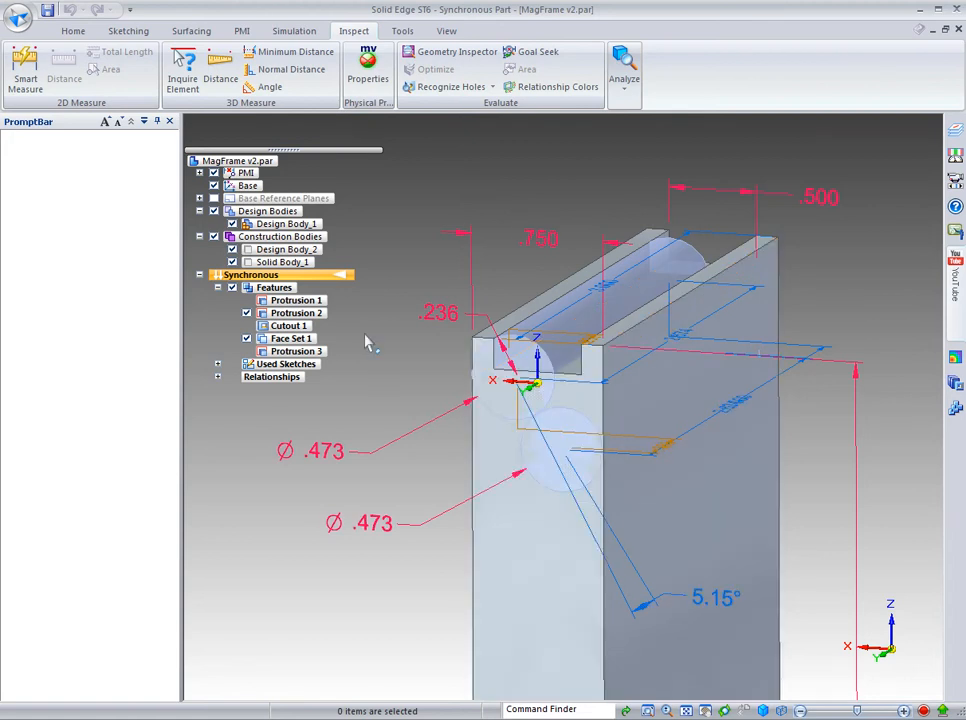
Open MagFrame v2.par showing the .750 slot and 5.15° pressure angle
{"action": "left_click", "coordinate": [288, 249]}
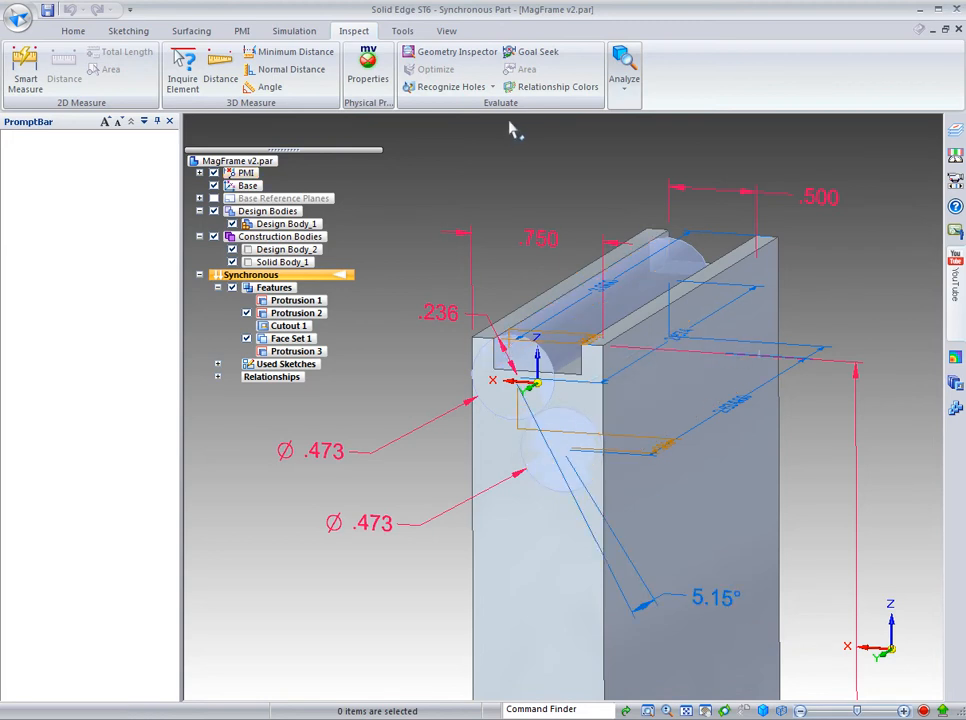
{"action": "mouse_move", "coordinate": [510, 143]}
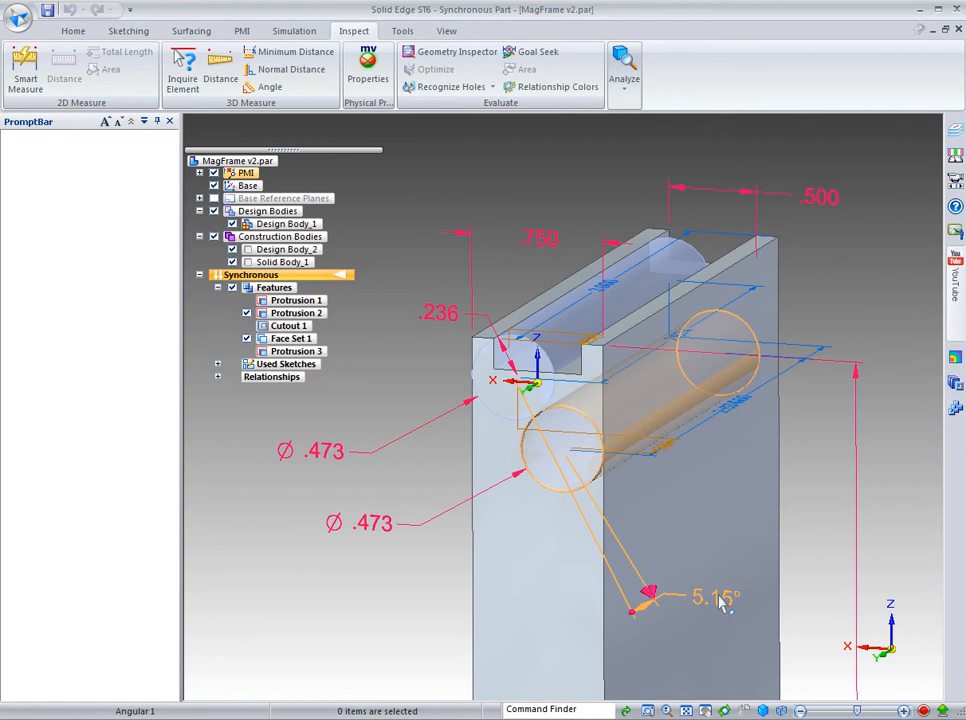
{"action": "mouse_move", "coordinate": [720, 607]}
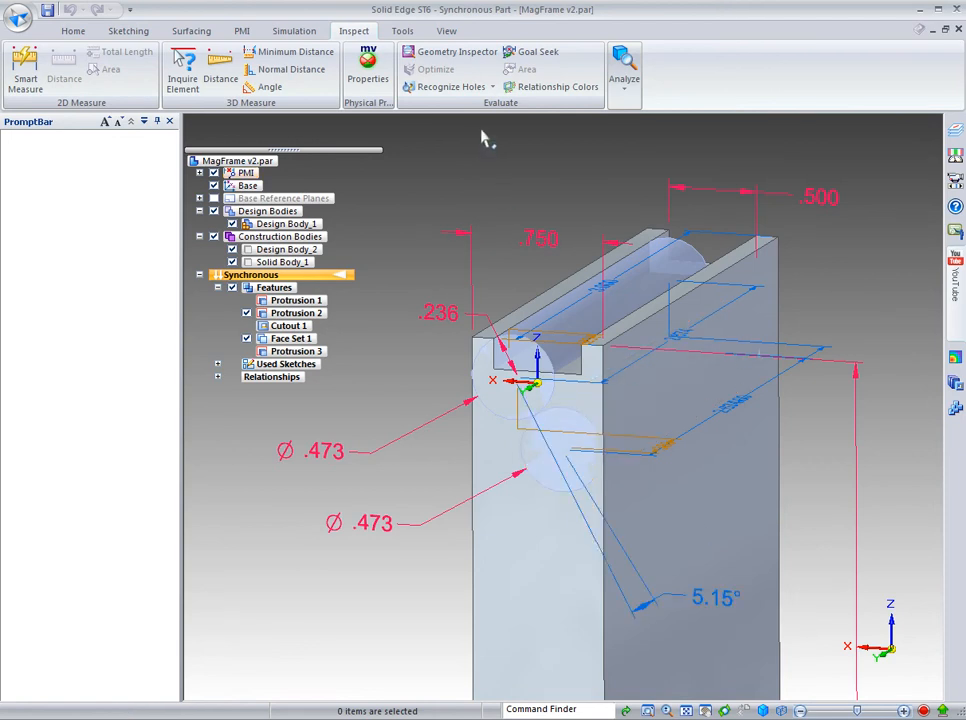
{"action": "mouse_move", "coordinate": [560, 118]}
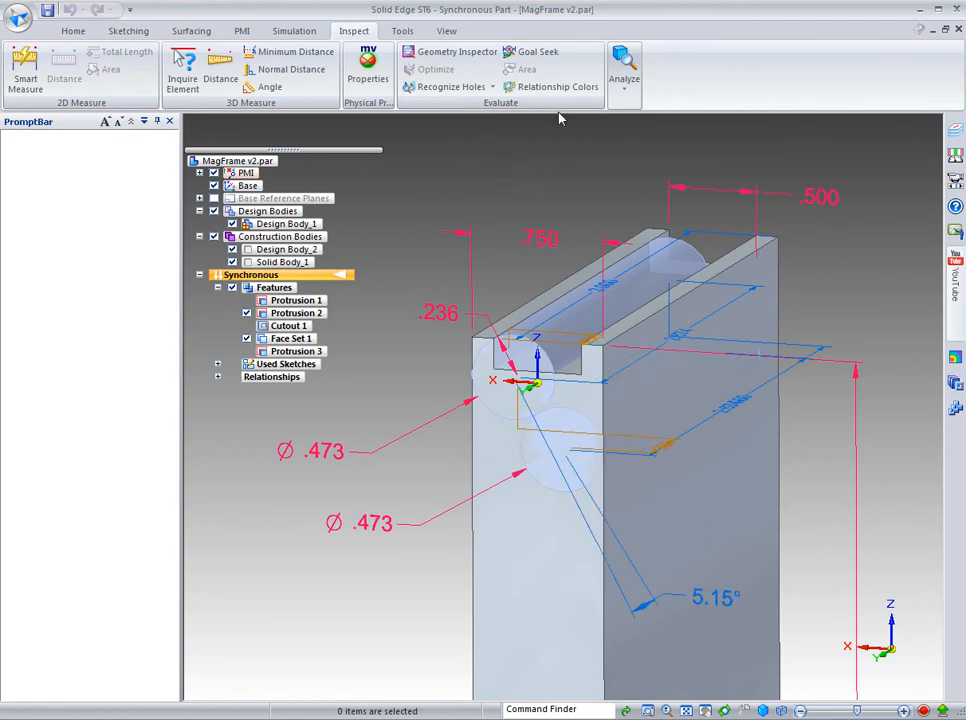
Start Goal Seek from the Inspect tab on the MagFrame part
{"action": "left_click", "coordinate": [537, 51]}
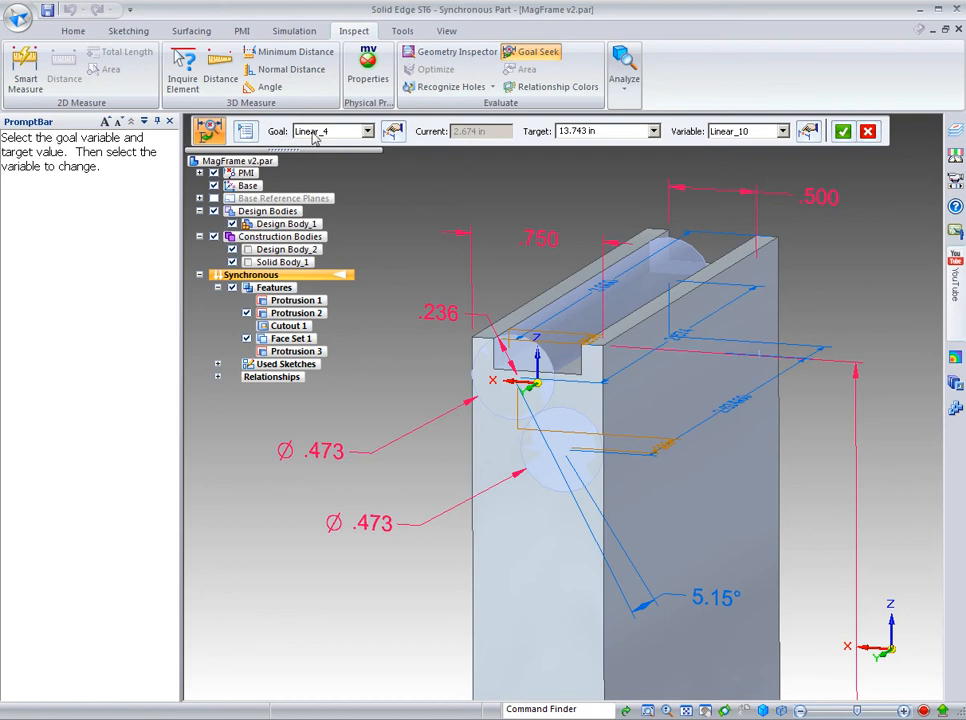
{"action": "mouse_move", "coordinate": [333, 131]}
{"action": "type", "text": "20"}
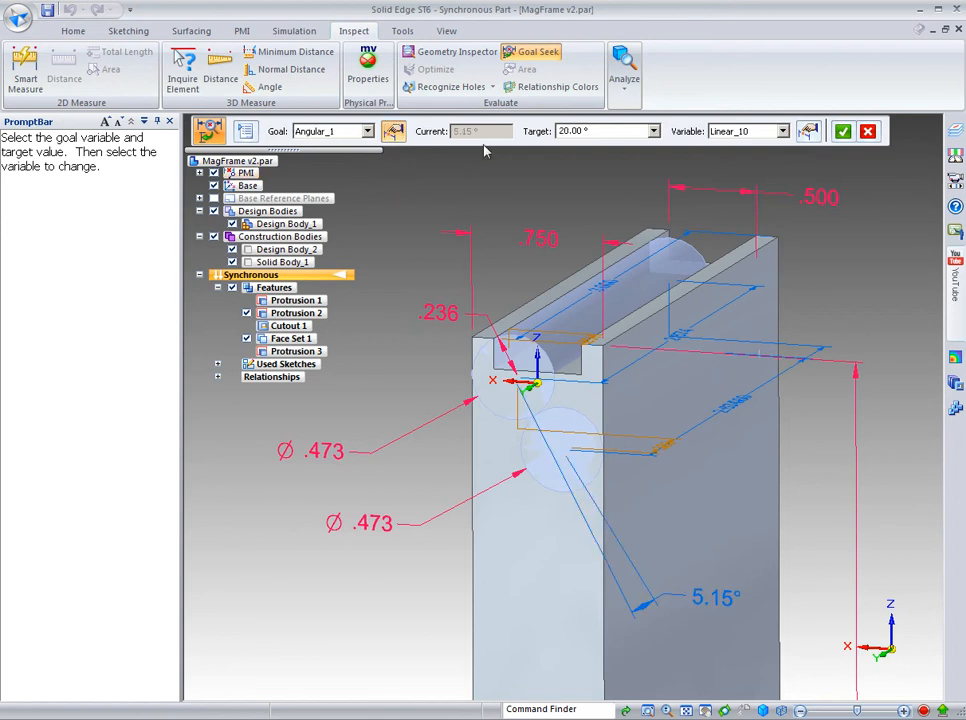
{"action": "mouse_move", "coordinate": [480, 131]}
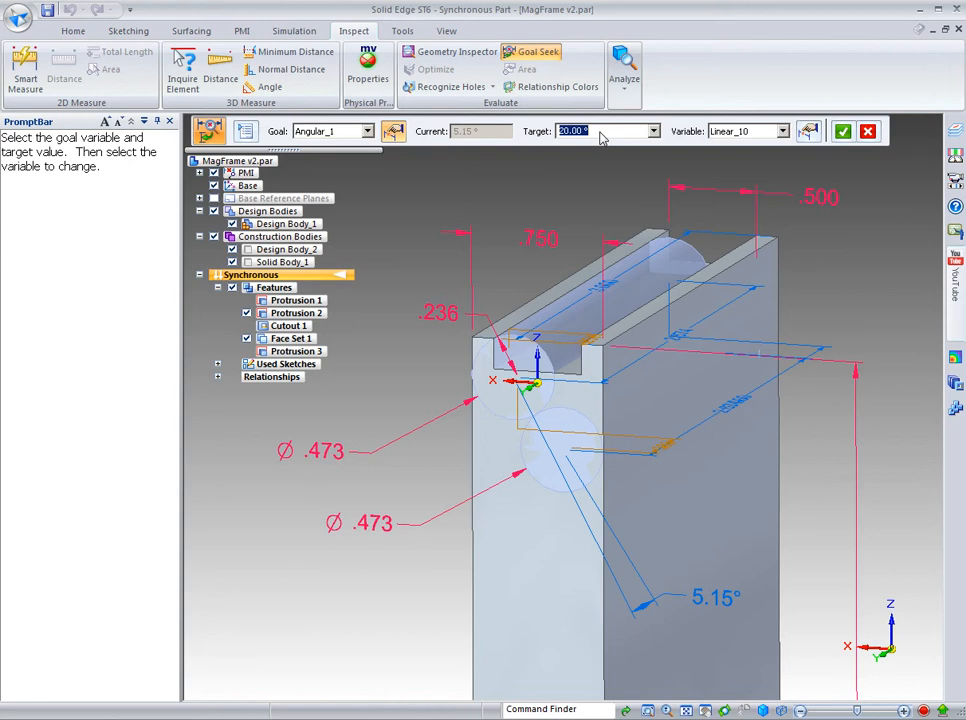
{"action": "mouse_move", "coordinate": [745, 131]}
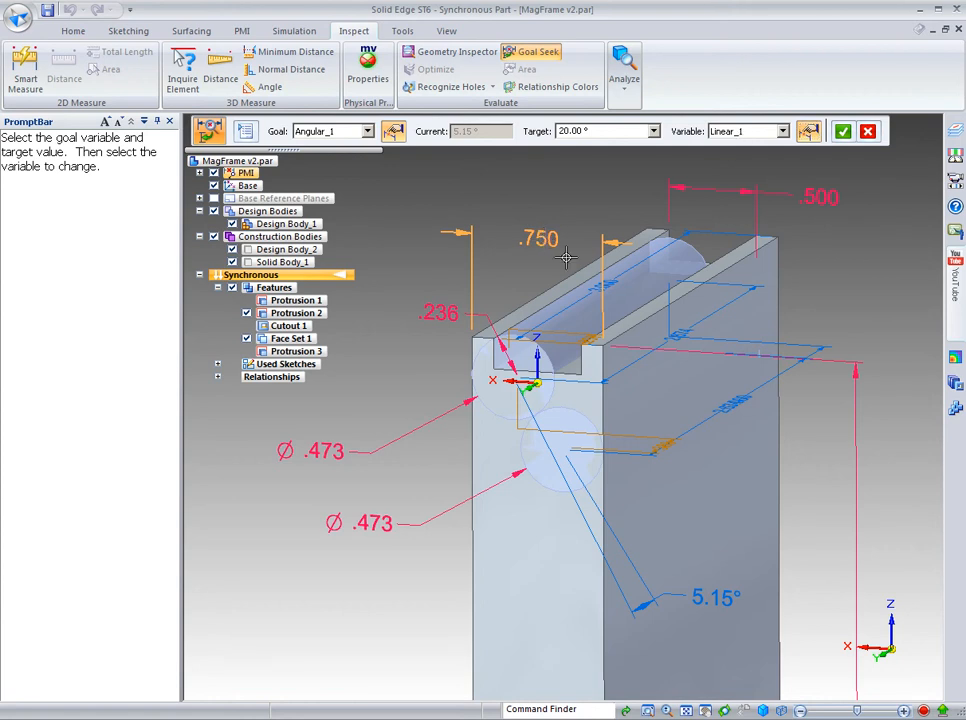
{"action": "mouse_move", "coordinate": [515, 223]}
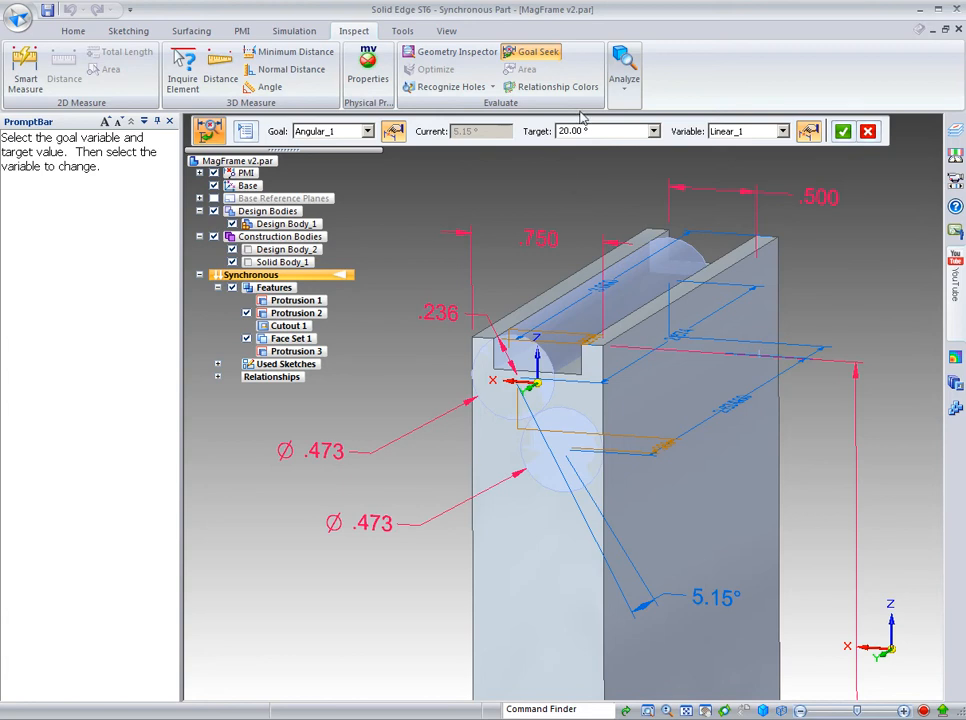
{"action": "mouse_move", "coordinate": [843, 131]}
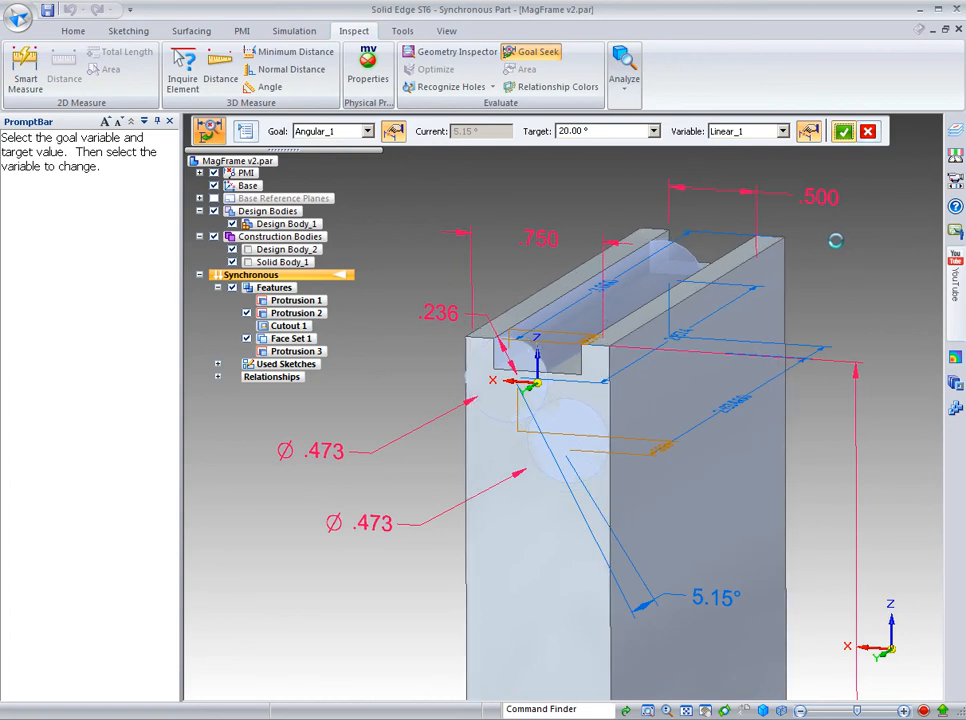
Run Goal Seek until the angle reads 20.00° and the slot is .825 wide
{"action": "left_click", "coordinate": [843, 131]}
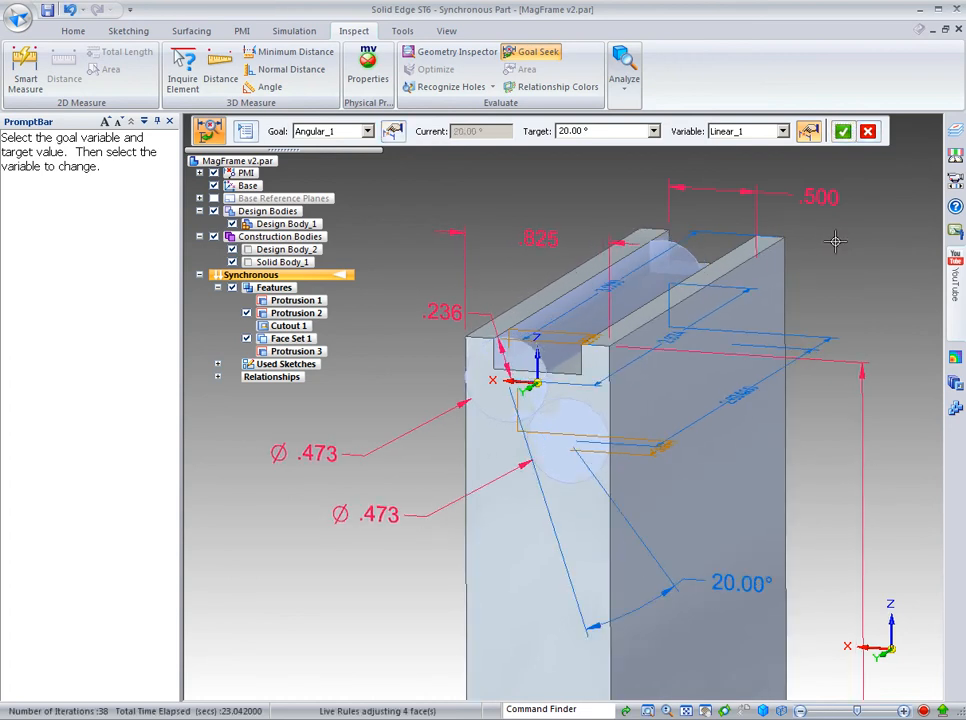
{"action": "mouse_move", "coordinate": [236, 590]}
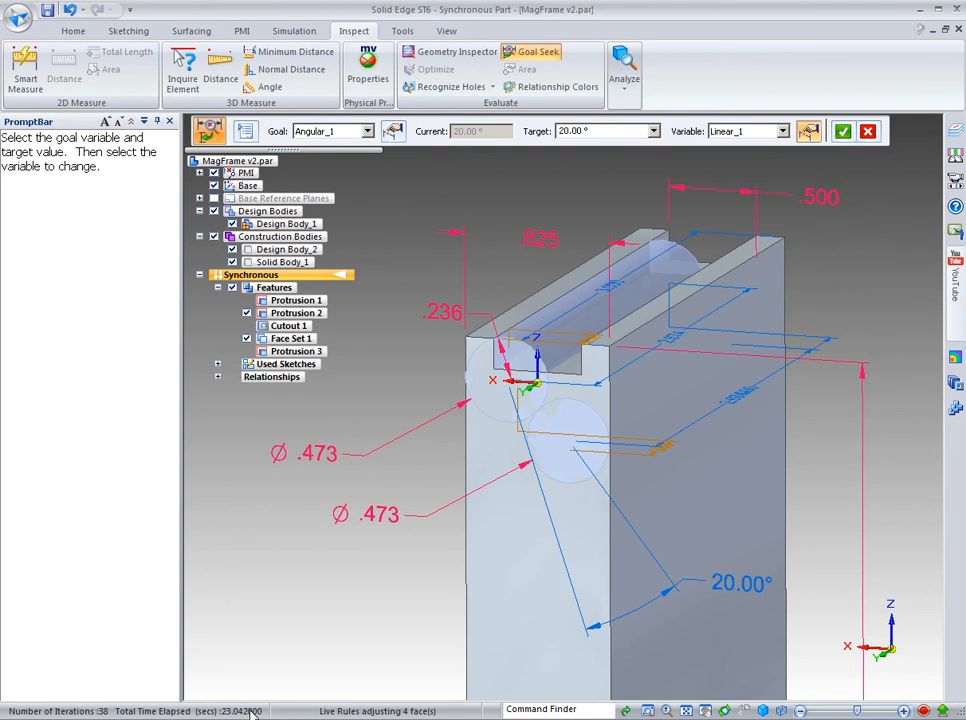
{"action": "mouse_move", "coordinate": [484, 252]}
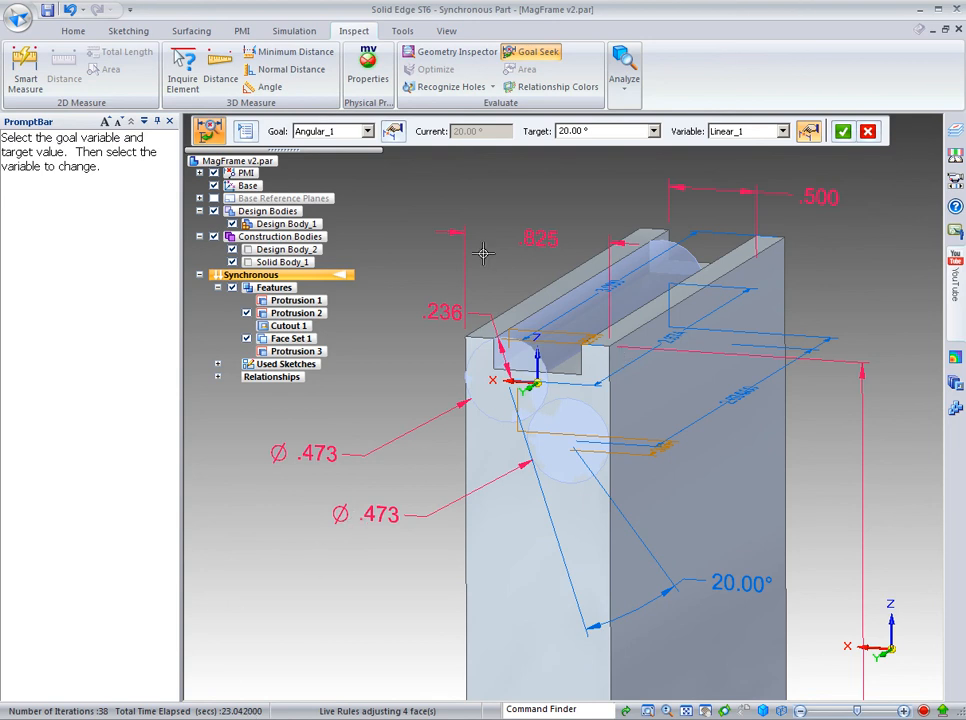
{"action": "mouse_move", "coordinate": [490, 264]}
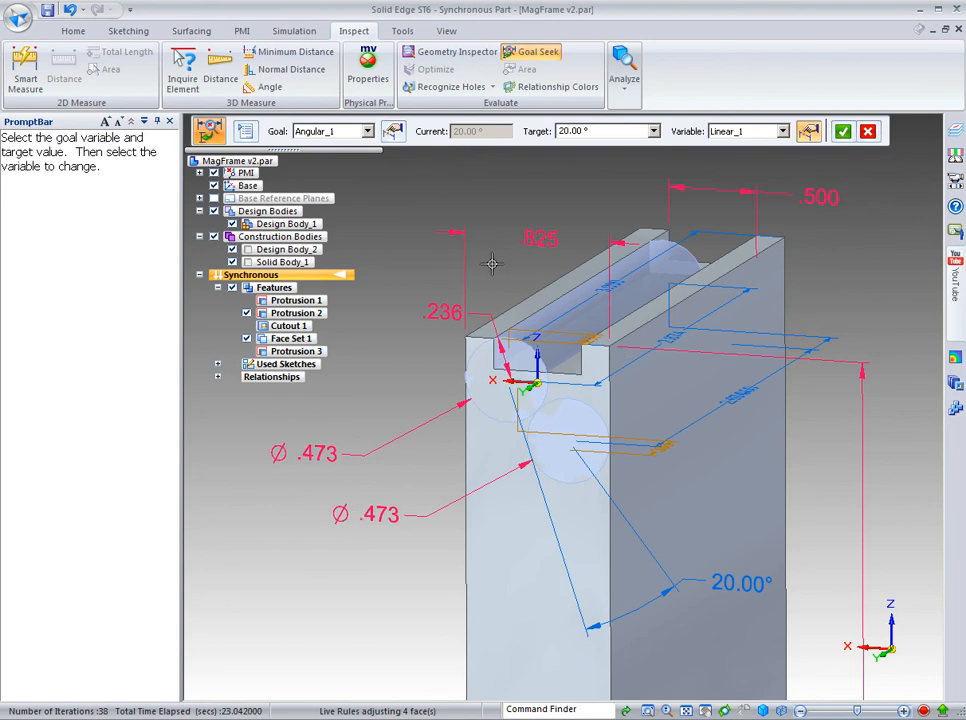
{"action": "mouse_move", "coordinate": [497, 264]}
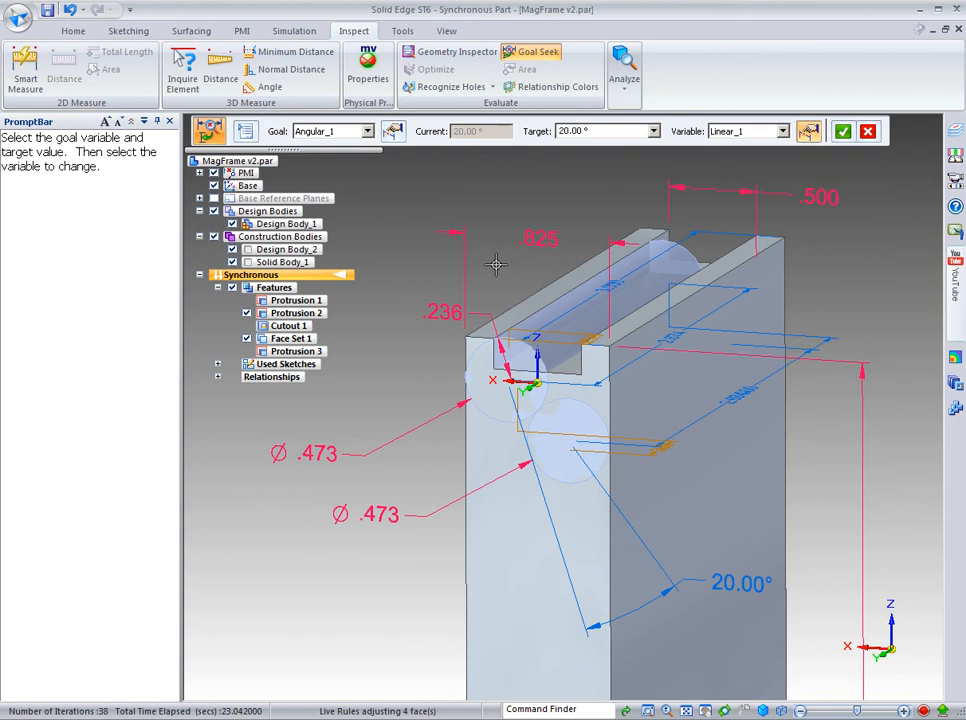